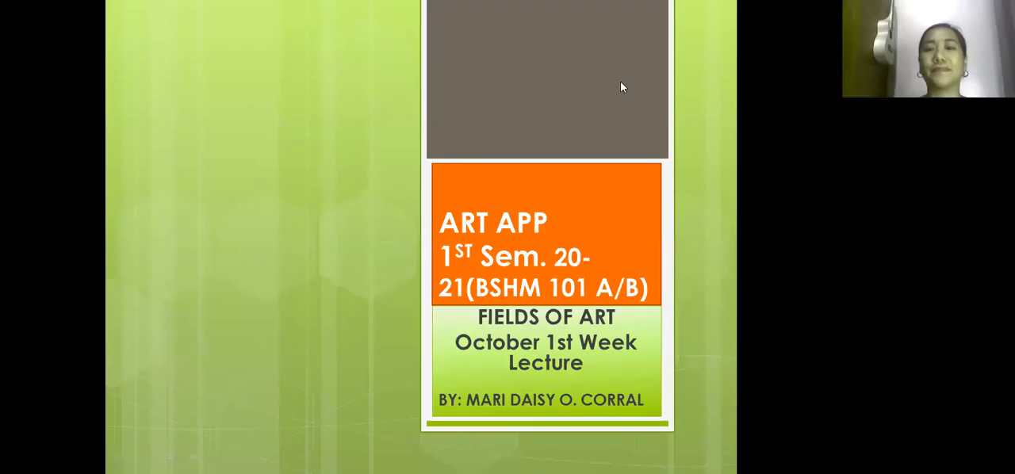
{"action": "mouse_move", "coordinate": [531, 130]}
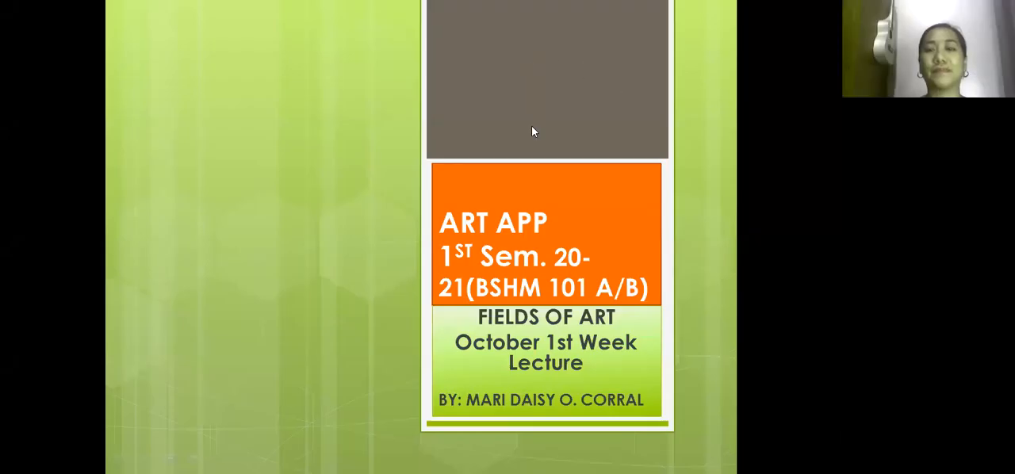